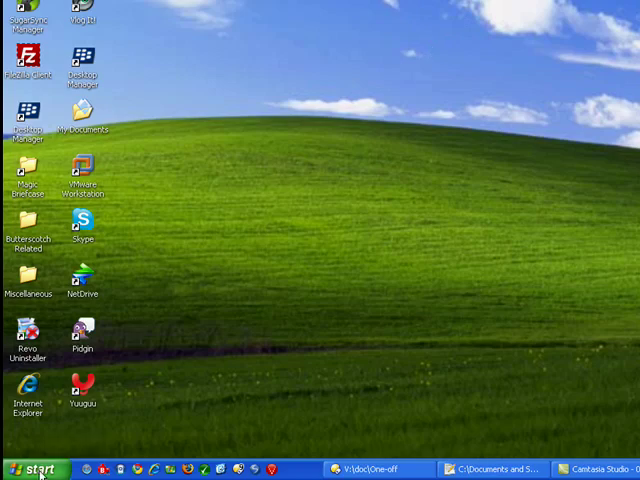
# - Open Control Panel through Start and the Settings submenu
pyautogui.click(30, 470)
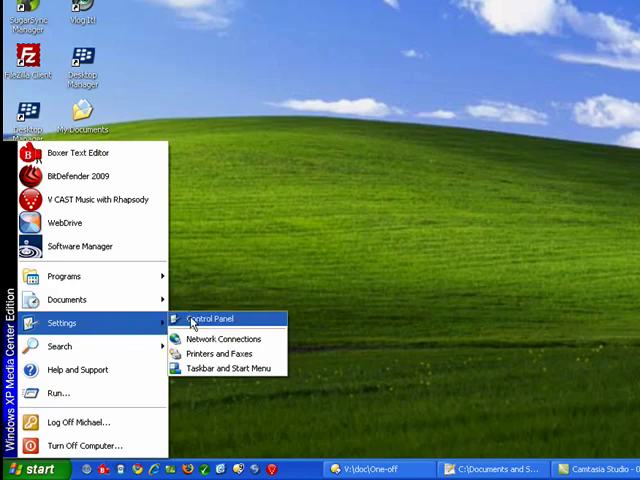
pyautogui.click(208, 318)
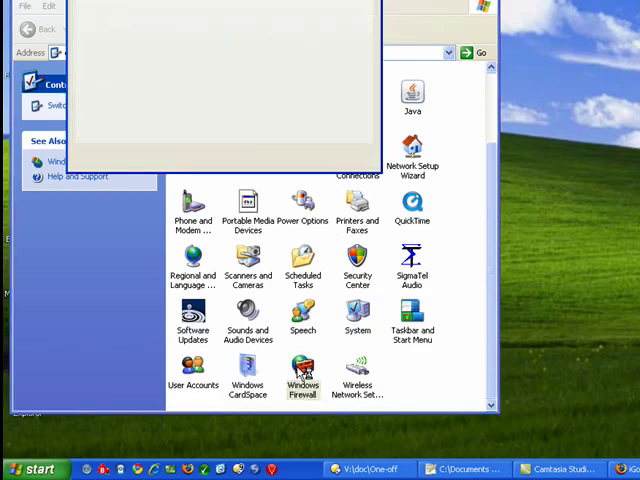
# - Open Windows Firewall from Control Panel and confirm the General tab shows it turned on
pyautogui.doubleClick(303, 375)
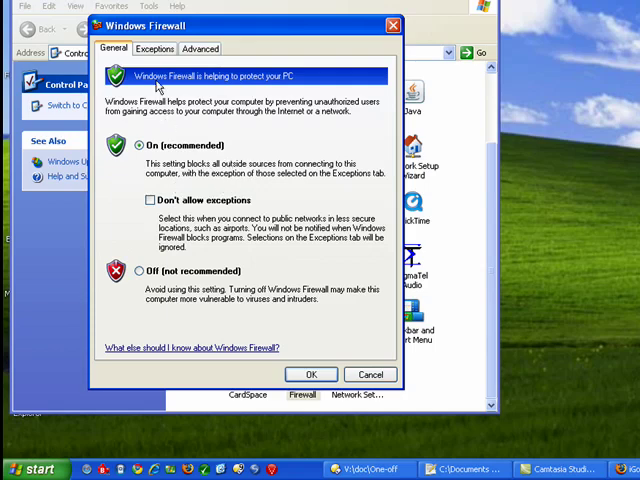
# - Show the Exceptions tab and look through the allowed programs and services to the end
pyautogui.click(154, 48)
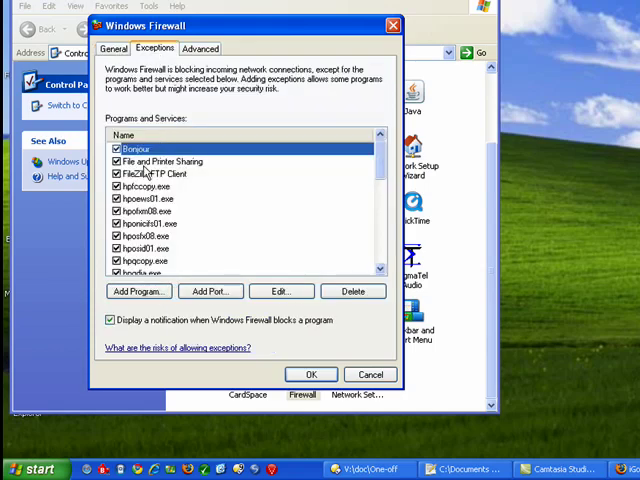
pyautogui.click(150, 173)
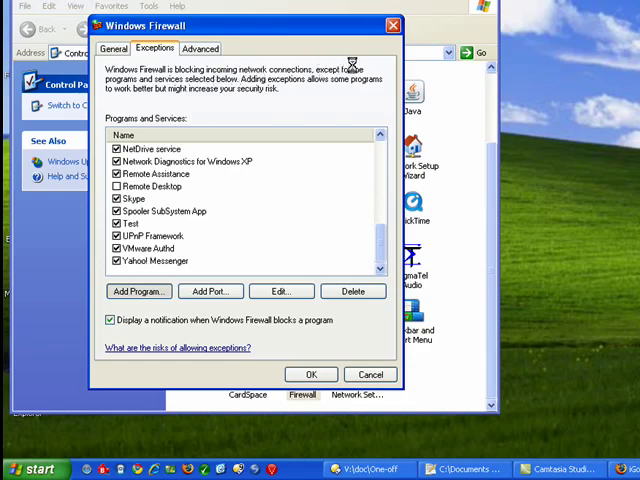
pyautogui.click(138, 291)
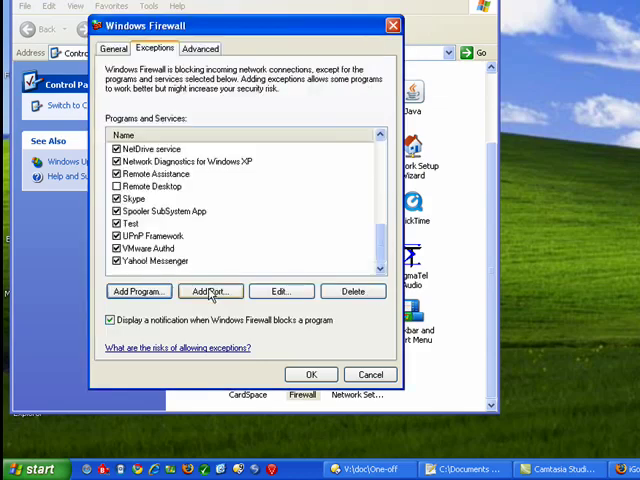
# - Add an enabled TCP port exception named Test2 on port 522
pyautogui.click(210, 291)
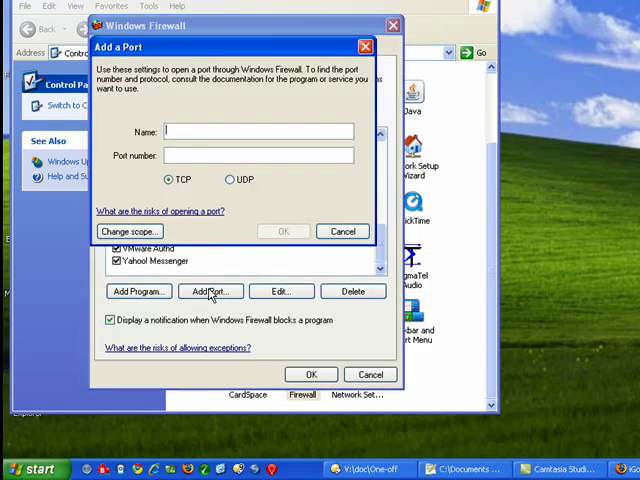
pyautogui.write('T')
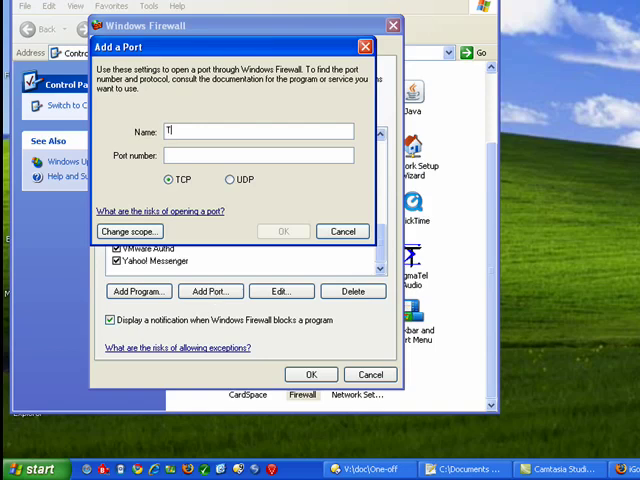
pyautogui.write('est2')
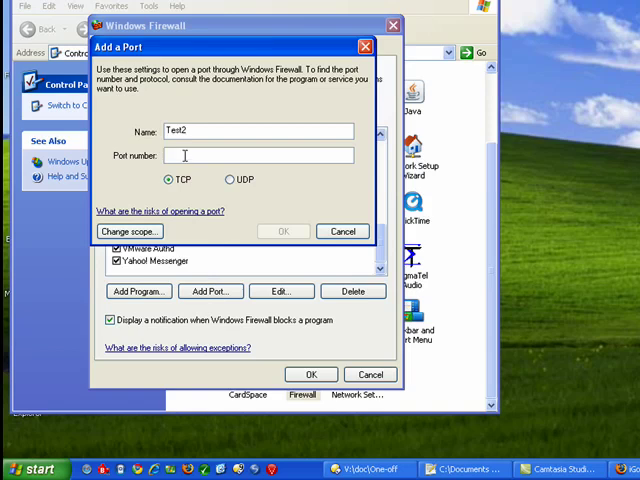
pyautogui.write('522')
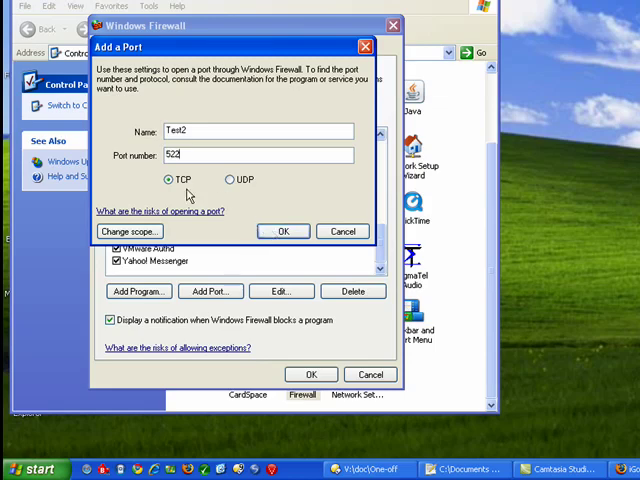
pyautogui.moveTo(230, 180)
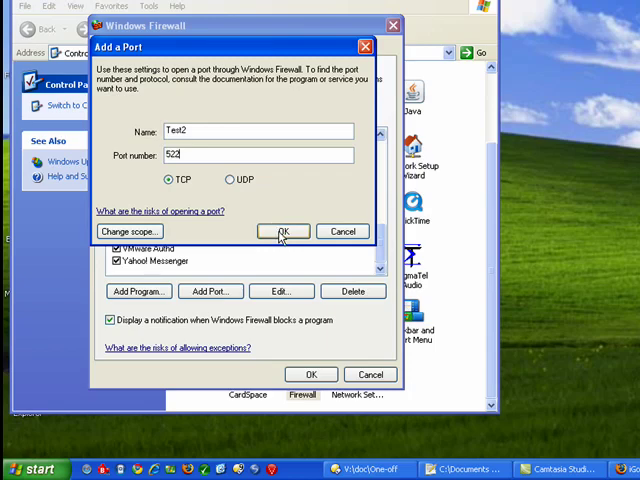
pyautogui.click(283, 231)
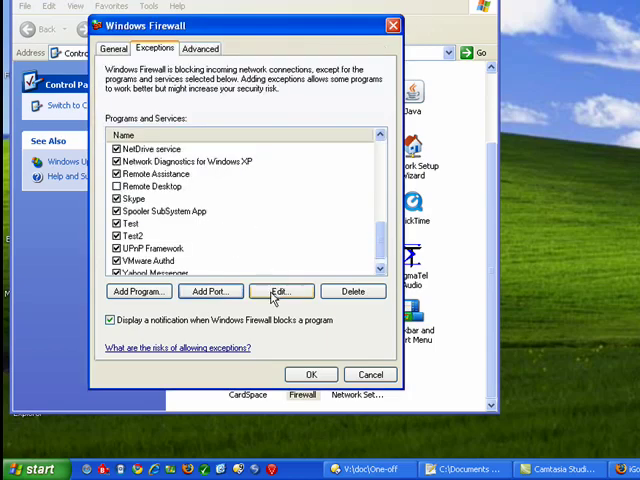
pyautogui.click(280, 291)
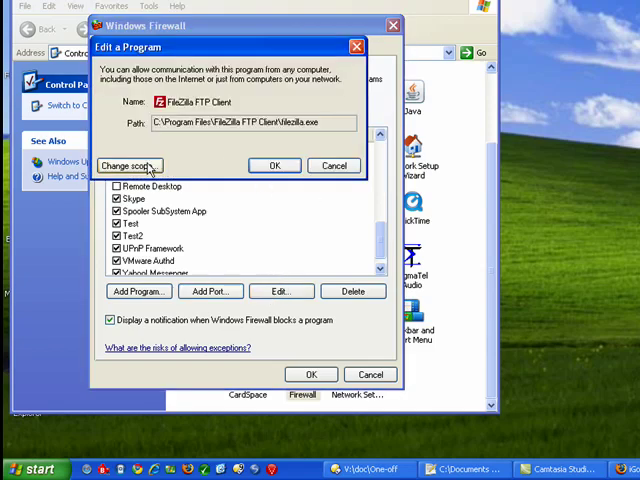
pyautogui.click(128, 165)
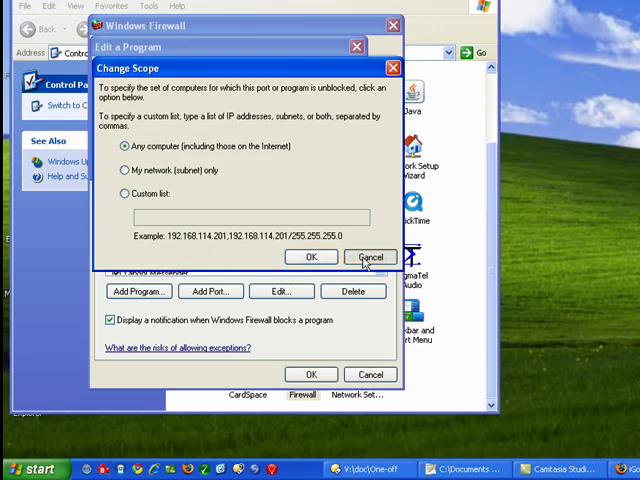
pyautogui.click(371, 257)
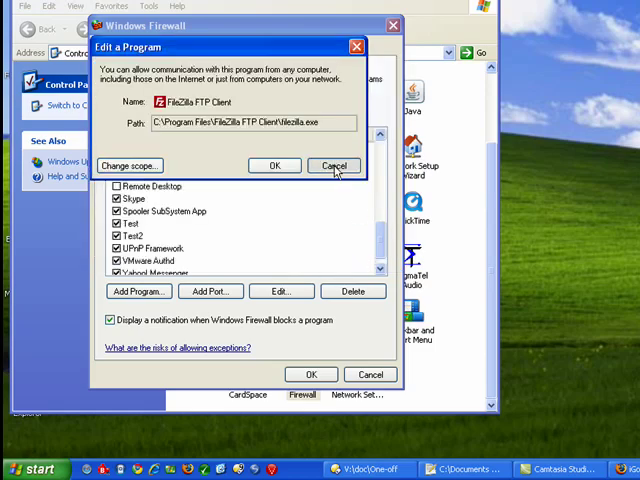
pyautogui.click(334, 165)
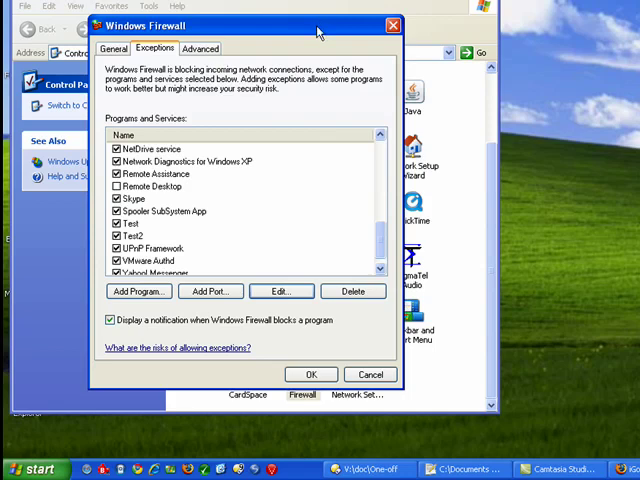
pyautogui.moveTo(359, 239)
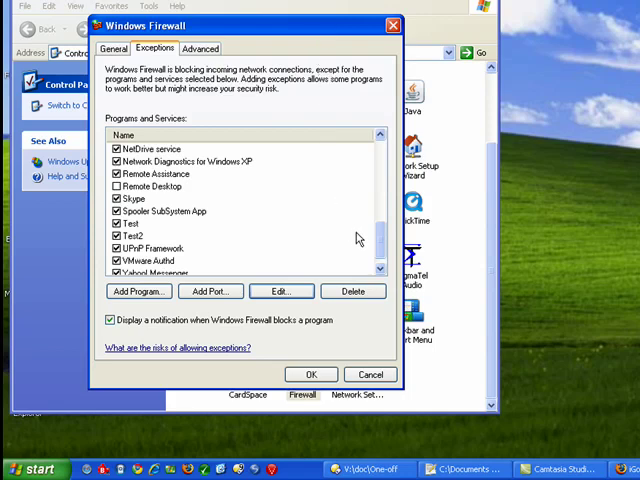
pyautogui.moveTo(333, 257)
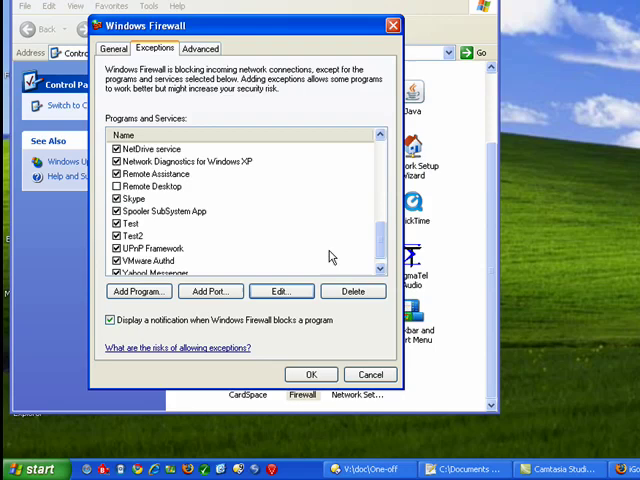
# - Delete the Test2 port exception, confirming Yes in the Delete a Port prompt
pyautogui.click(133, 235)
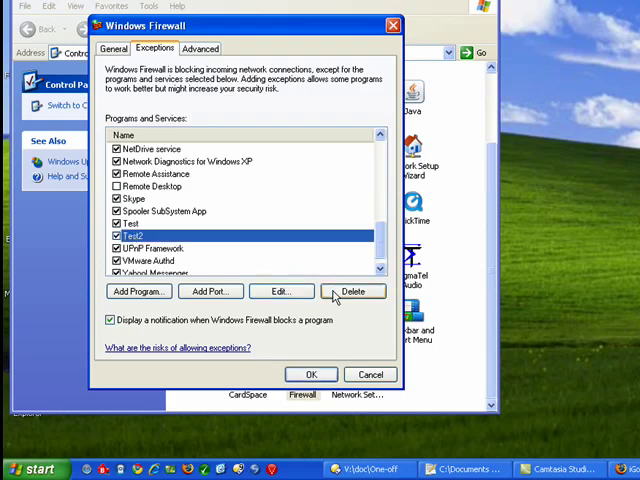
pyautogui.click(353, 291)
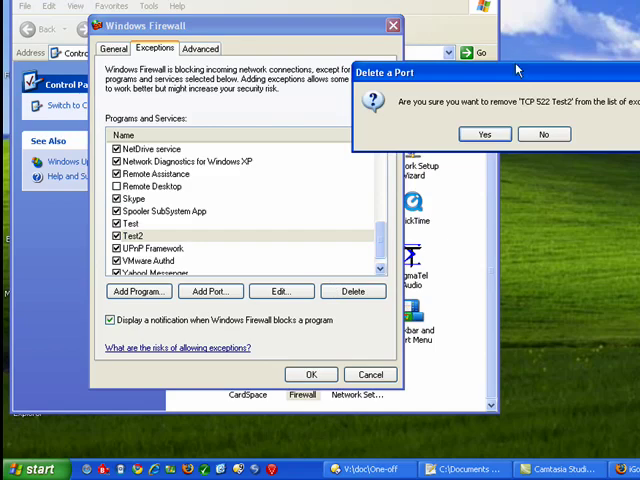
pyautogui.moveTo(430, 72); pyautogui.dragTo(285, 85)
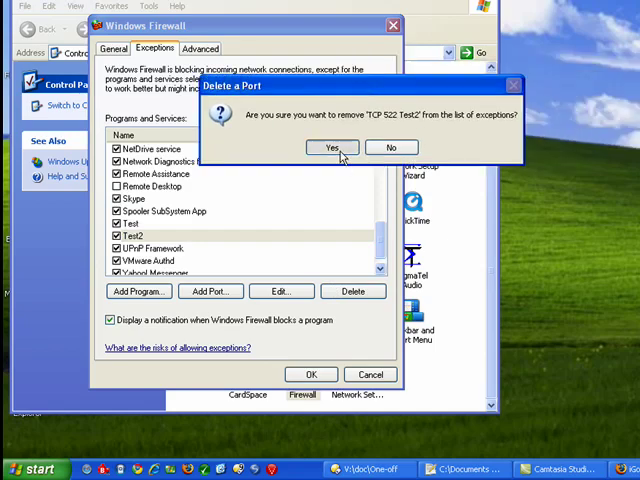
pyautogui.click(331, 147)
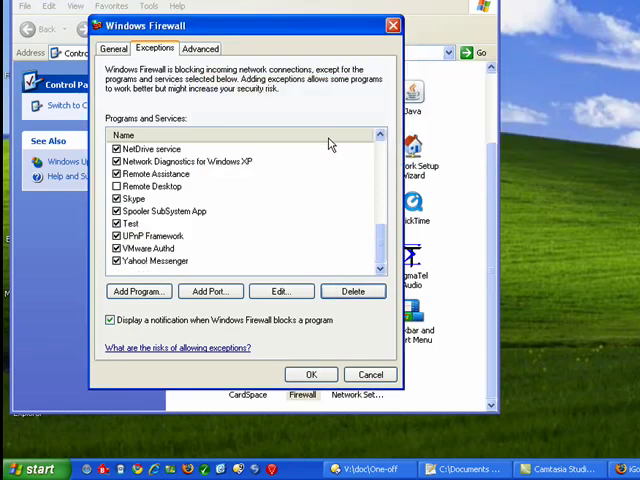
pyautogui.click(200, 48)
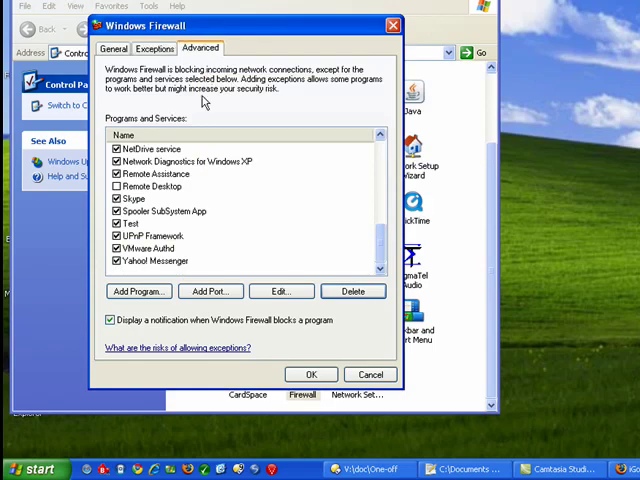
# - Review the Advanced tab settings, then close Windows Firewall with OK
pyautogui.click(199, 48)
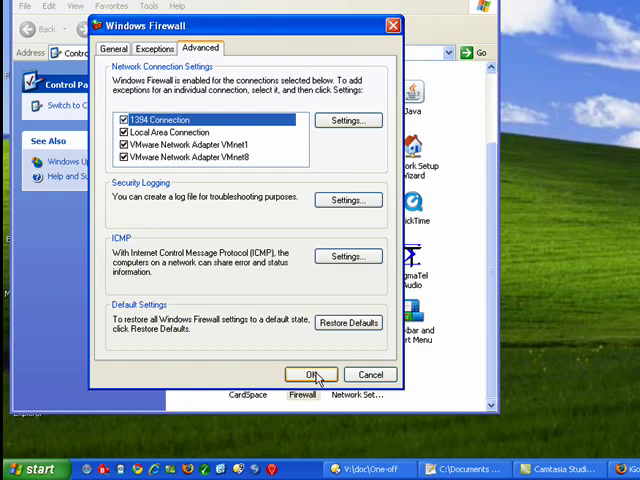
pyautogui.click(311, 374)
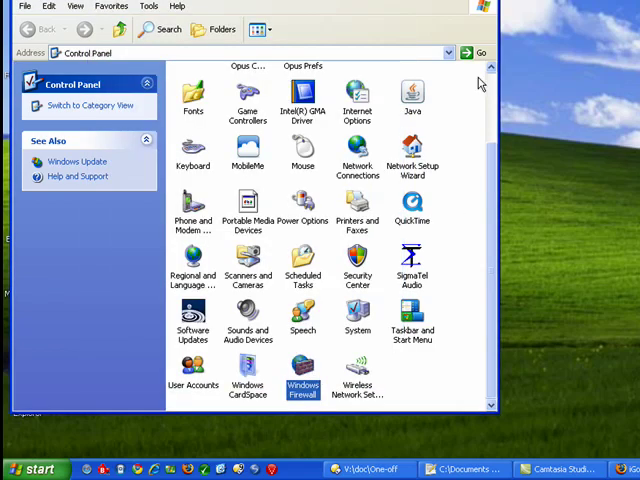